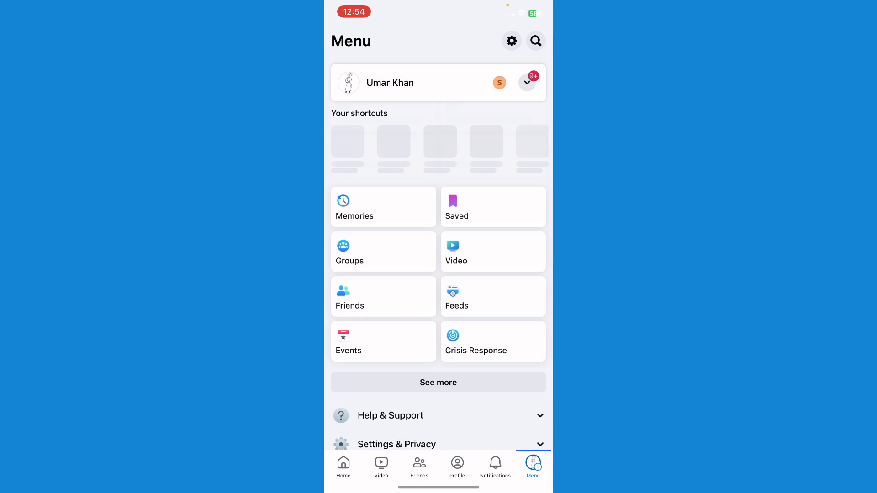
Step: Open Report a problem under Help & Support in Facebook's menu
{"action": "left_click", "coordinate": [344, 466]}
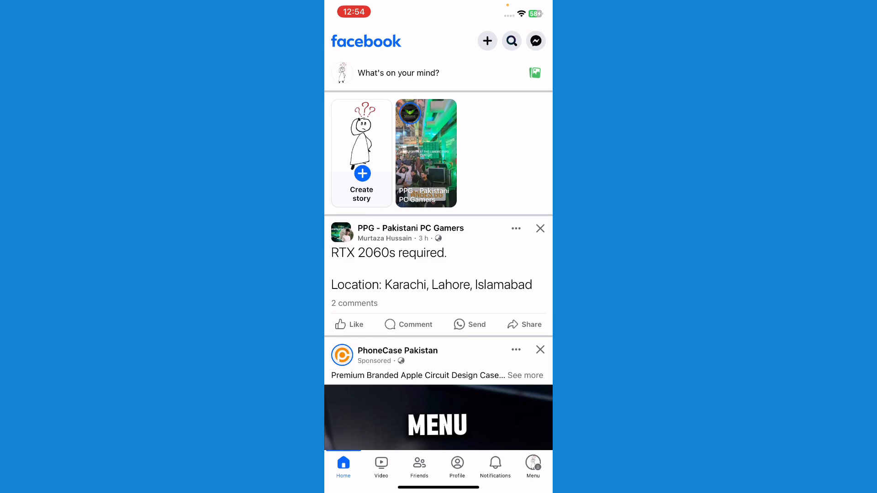
{"action": "left_click", "coordinate": [531, 467]}
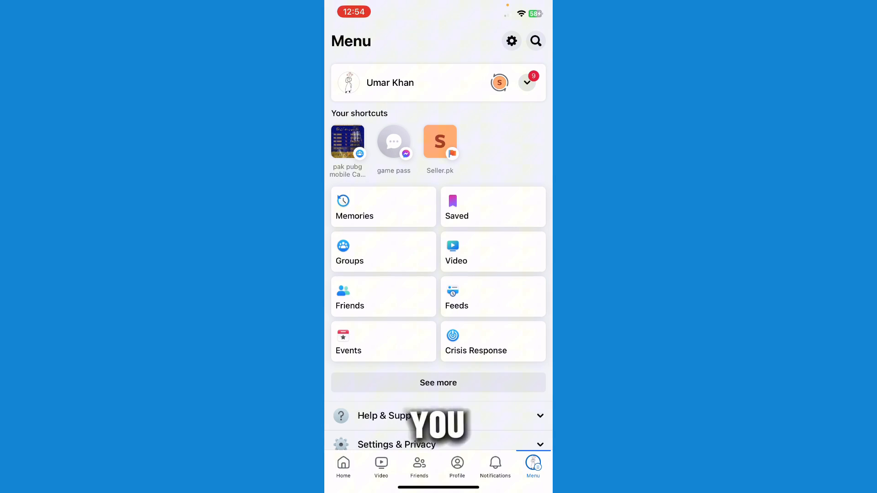
{"action": "scroll", "scroll_direction": "down", "scroll_amount": 3}
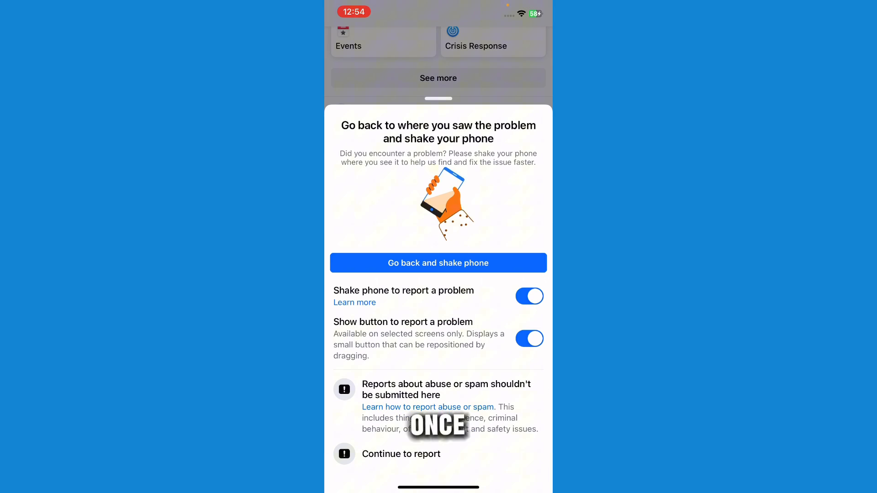
Step: Continue the report, include complete logs, and choose the affected feature
{"action": "left_click", "coordinate": [400, 454]}
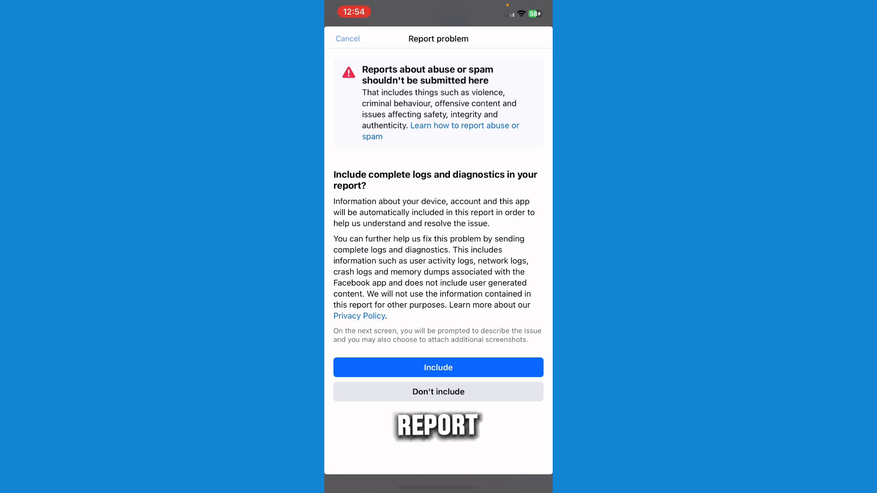
{"action": "left_click", "coordinate": [437, 368]}
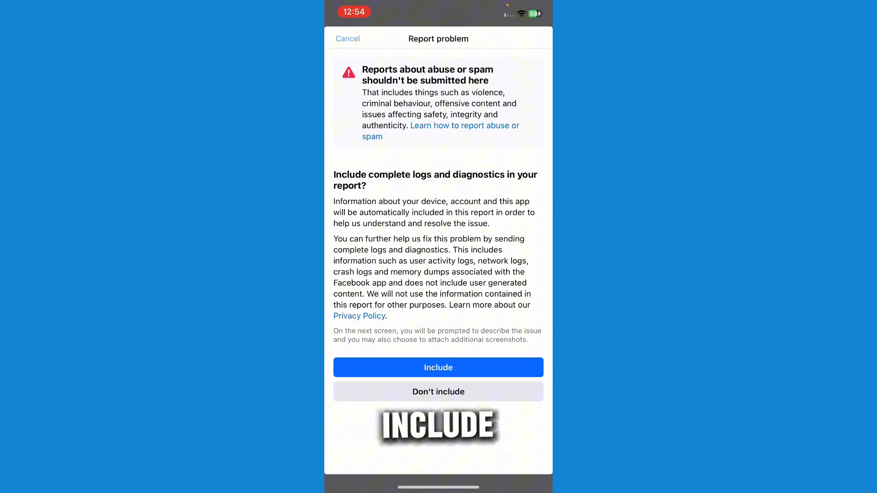
{"action": "left_click", "coordinate": [438, 367]}
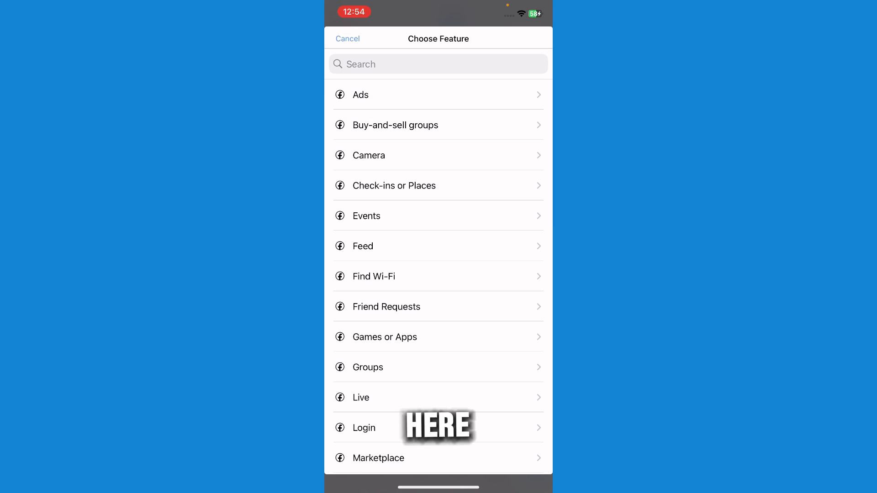
{"action": "scroll", "scroll_direction": "down", "scroll_amount": 3}
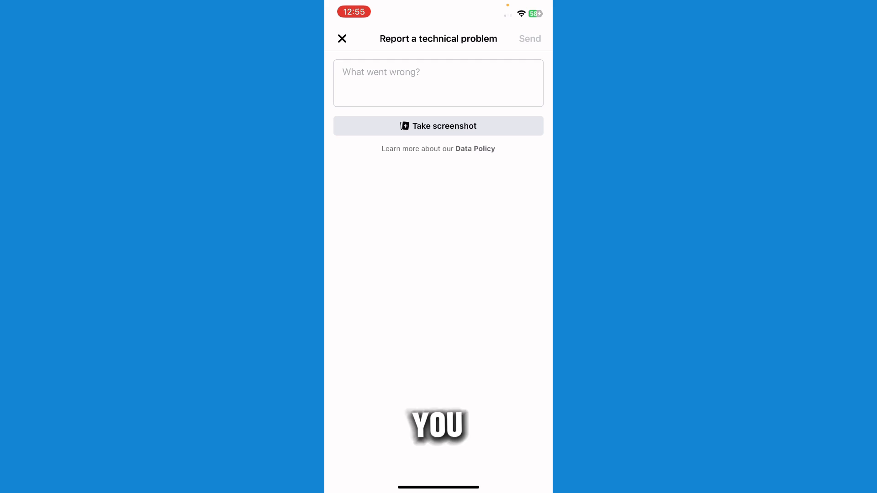
Step: Write a report saying you don't like Meta AI and asking to remove it, then send it
{"action": "left_click", "coordinate": [437, 83]}
{"action": "type", "text": "I really"}
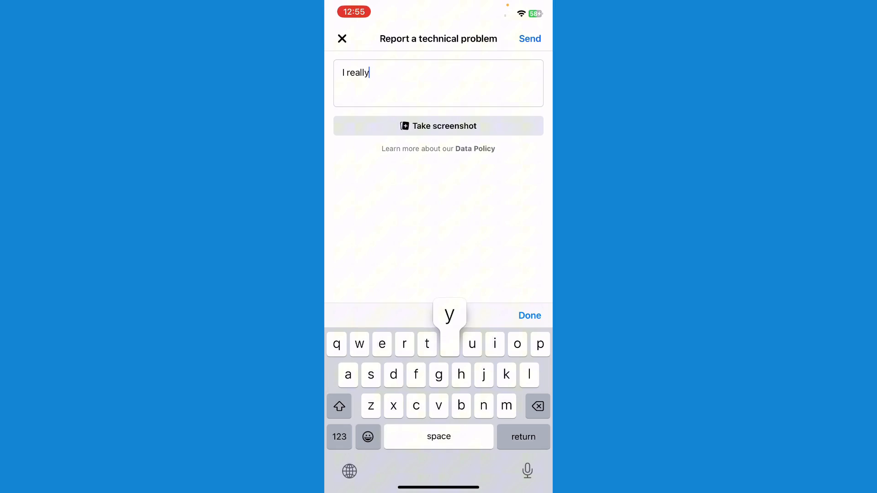
{"action": "type", "text": "dont like meta ai could you r"}
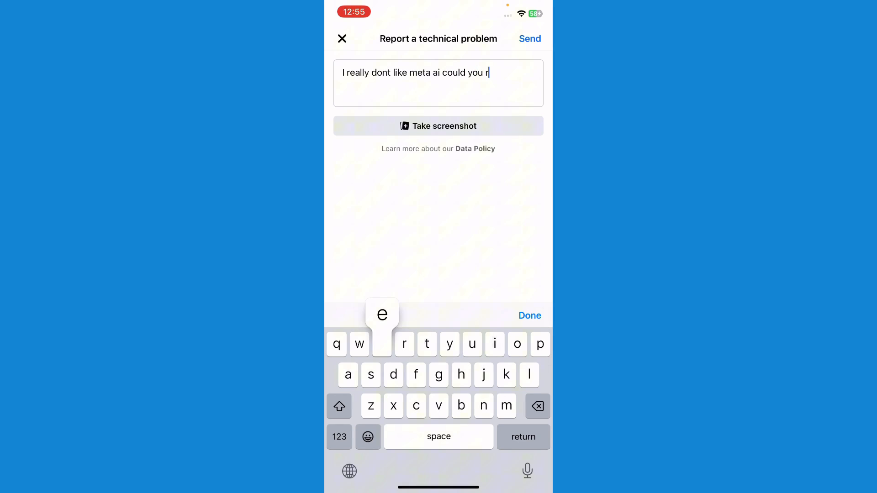
{"action": "type", "text": "please remove it"}
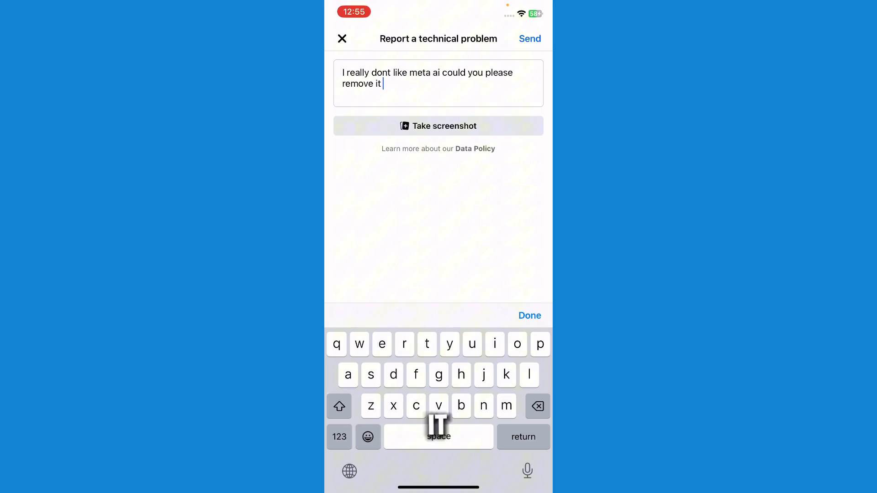
{"action": "type", "text": "from my"}
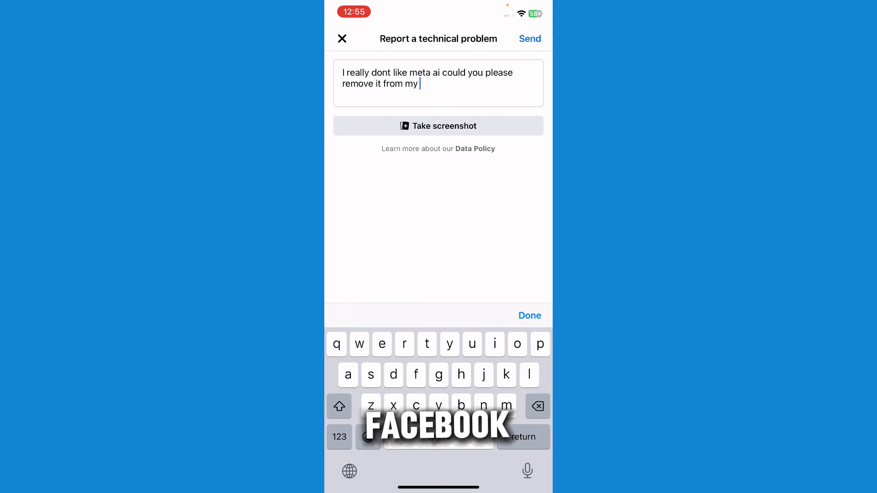
{"action": "type", "text": "facebook"}
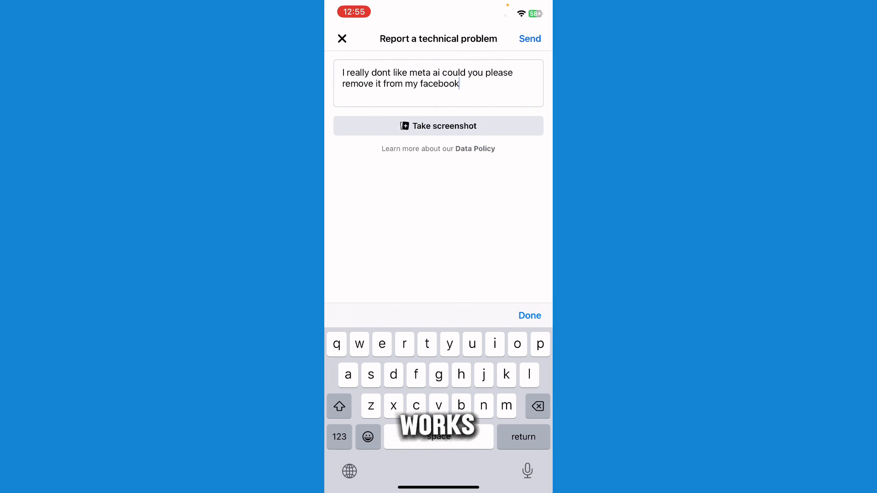
{"action": "left_click", "coordinate": [342, 38]}
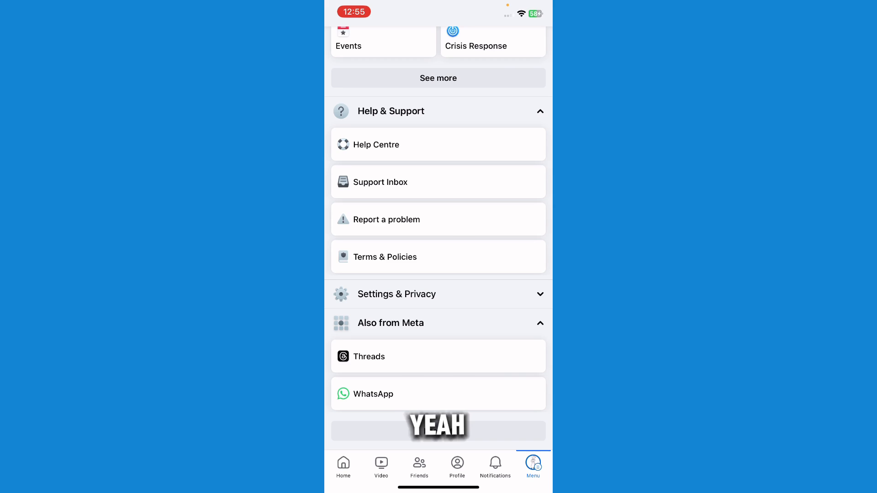
Step: Leave Facebook for the phone's home screen and launch Chrome
{"action": "left_click", "coordinate": [343, 465]}
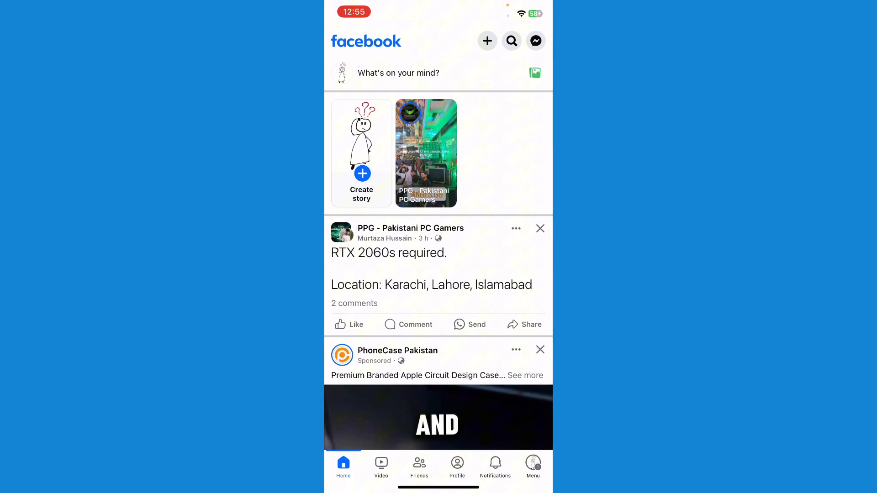
{"action": "left_click", "coordinate": [510, 40]}
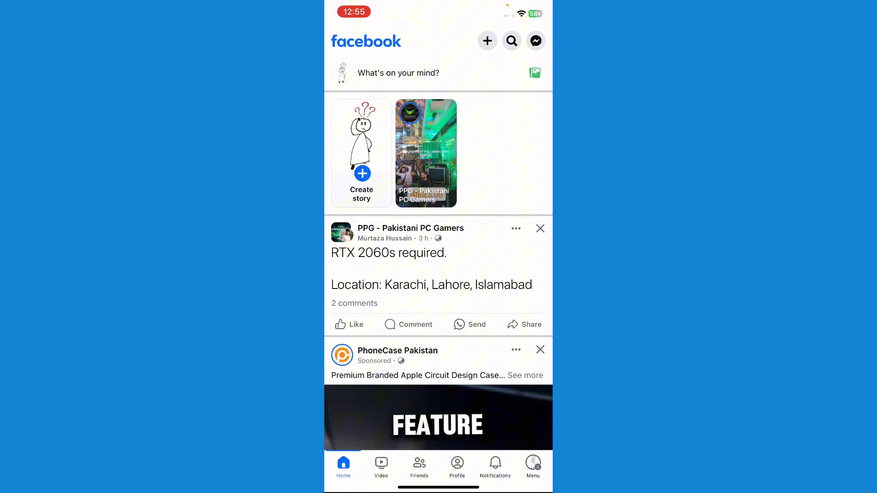
{"action": "left_click", "coordinate": [531, 467]}
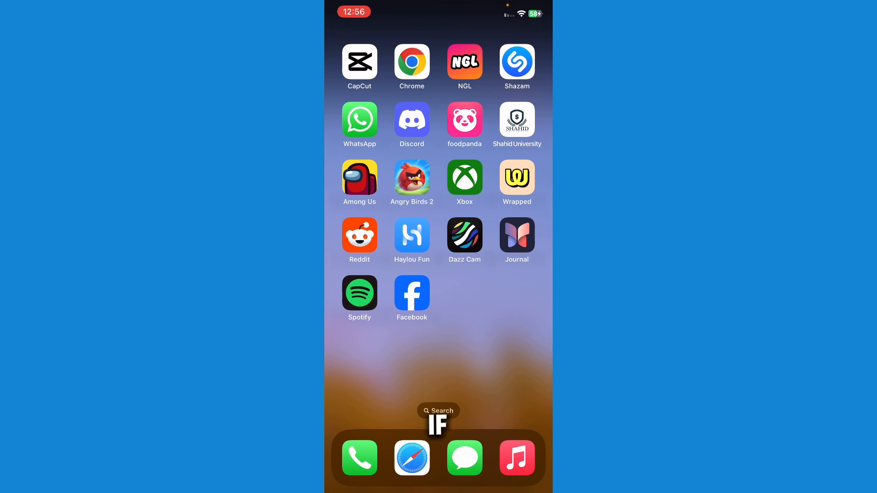
{"action": "type", "text": "YOU"}
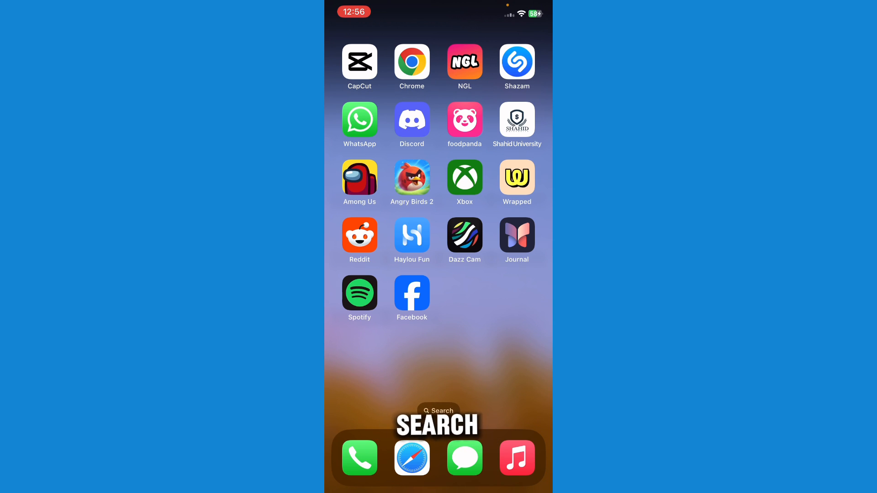
{"action": "left_click", "coordinate": [411, 62]}
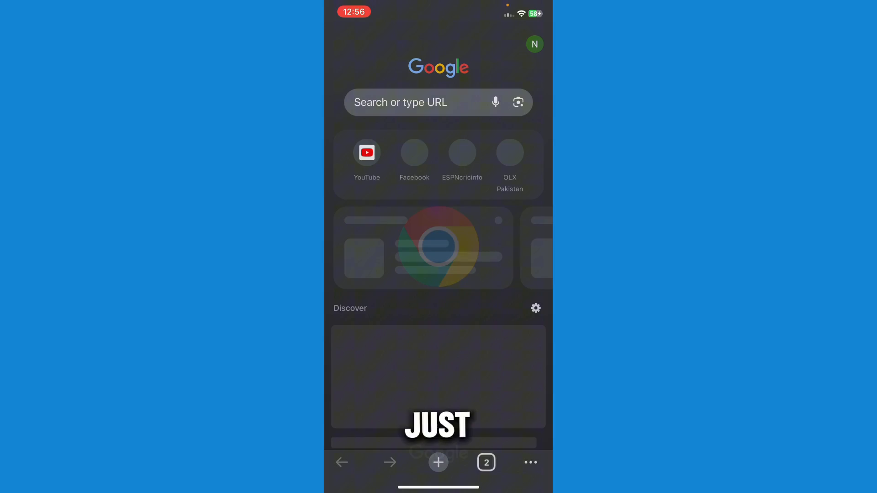
Step: Search Google in Chrome for 'facebook older version'
{"action": "left_click", "coordinate": [425, 102]}
{"action": "type", "text": "facebook older v"}
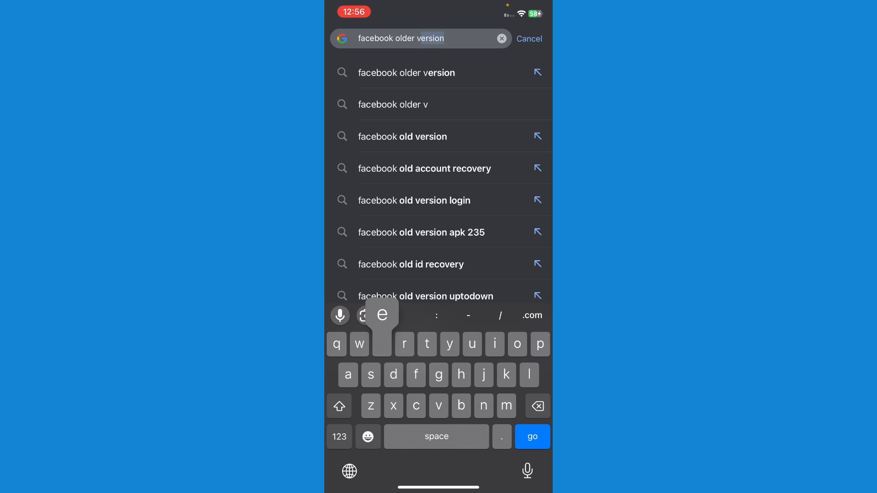
{"action": "left_click", "coordinate": [381, 344]}
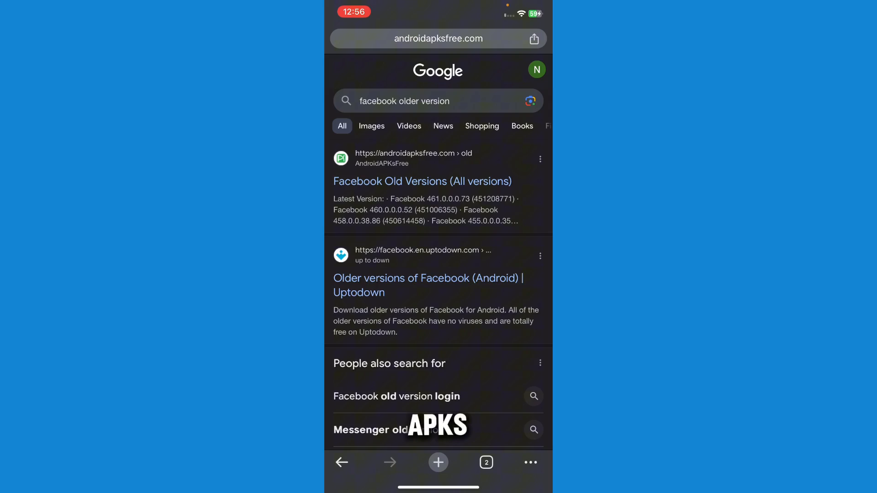
Step: Open the androidapksfree Facebook Old Versions result and scroll to the All Versions list
{"action": "left_click", "coordinate": [421, 180]}
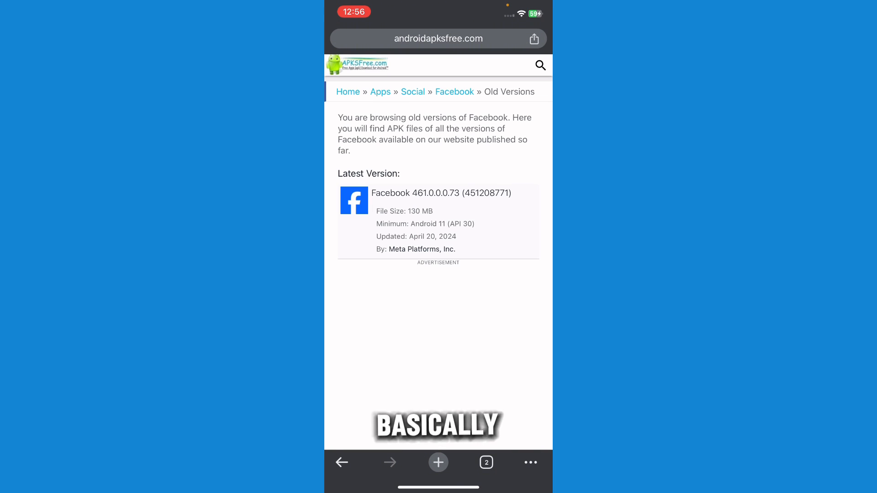
{"action": "scroll", "scroll_direction": "down", "scroll_amount": 3}
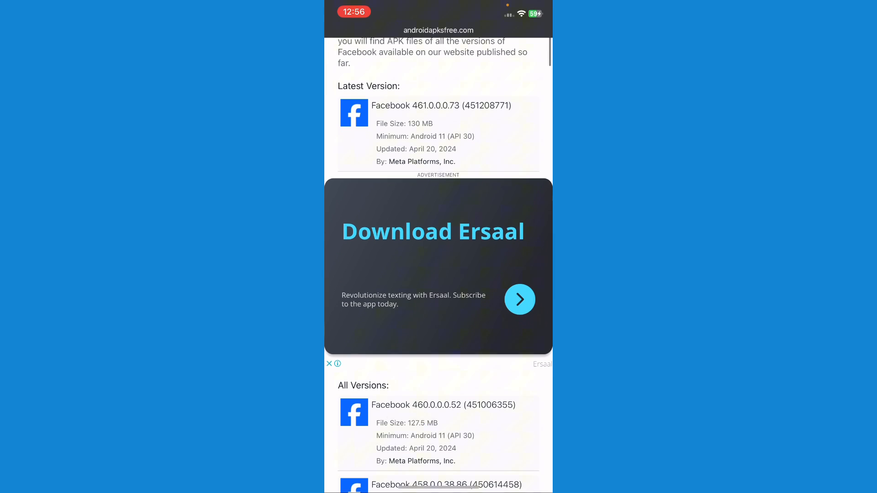
{"action": "scroll", "scroll_direction": "down", "scroll_amount": 3}
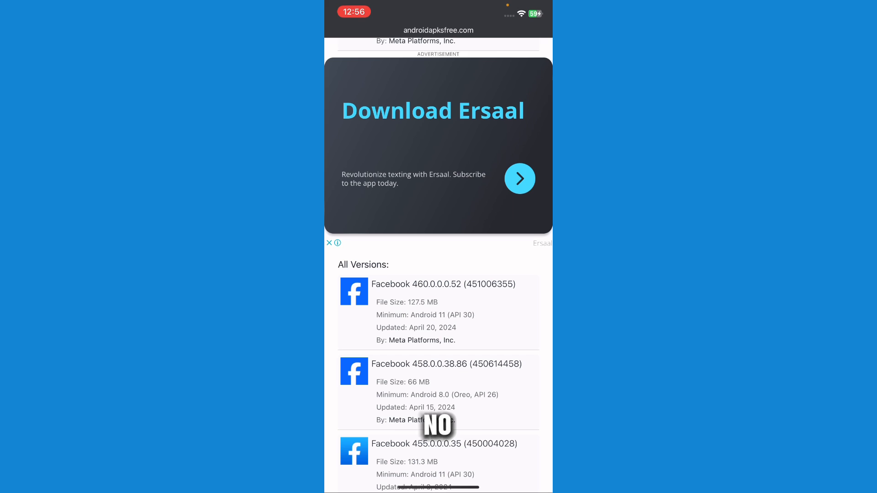
{"action": "scroll", "scroll_direction": "down", "scroll_amount": 3}
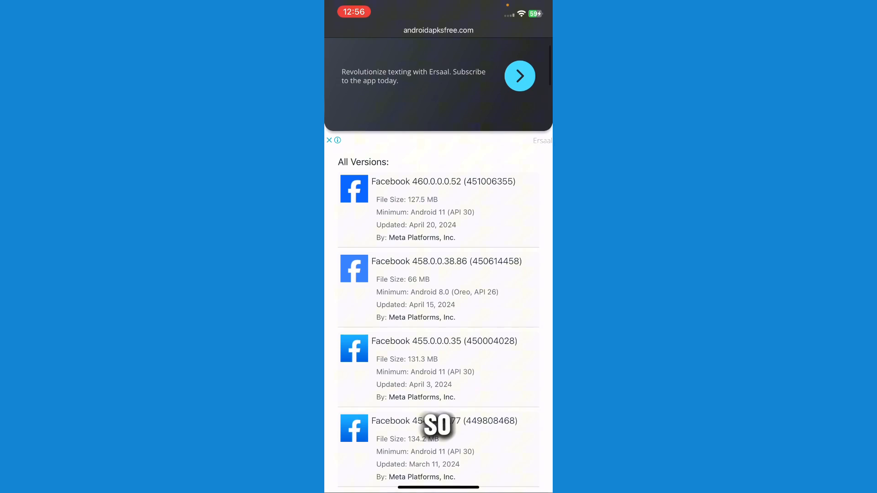